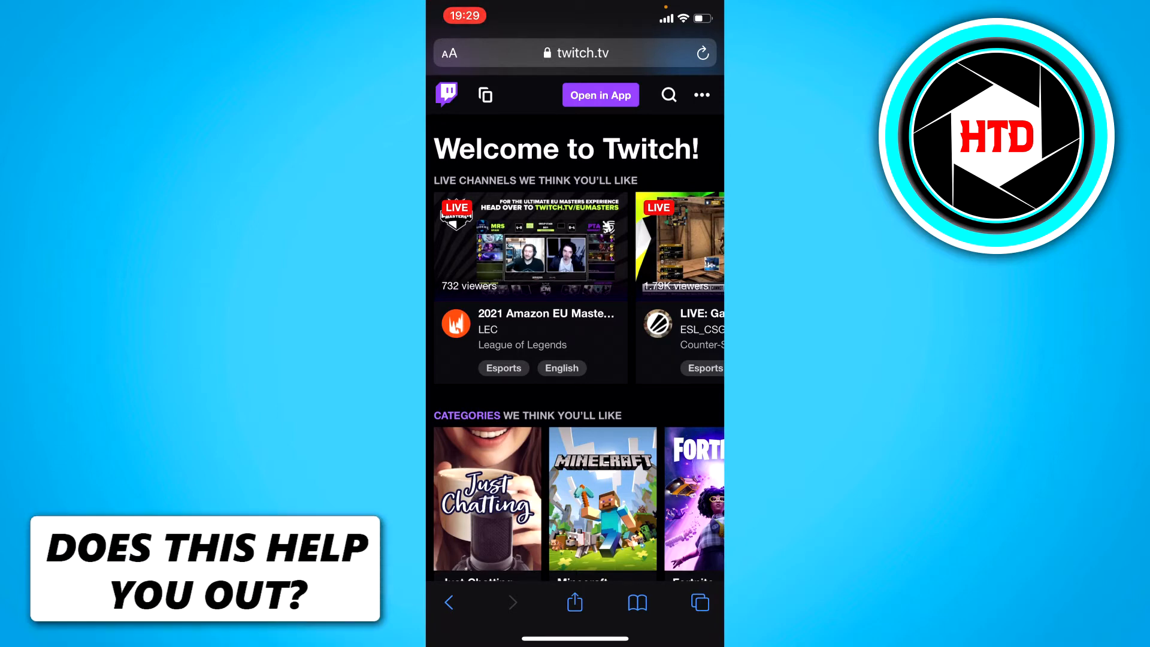
# - Bring up Safari's aA site options menu for twitch.tv
pyautogui.click(448, 53)
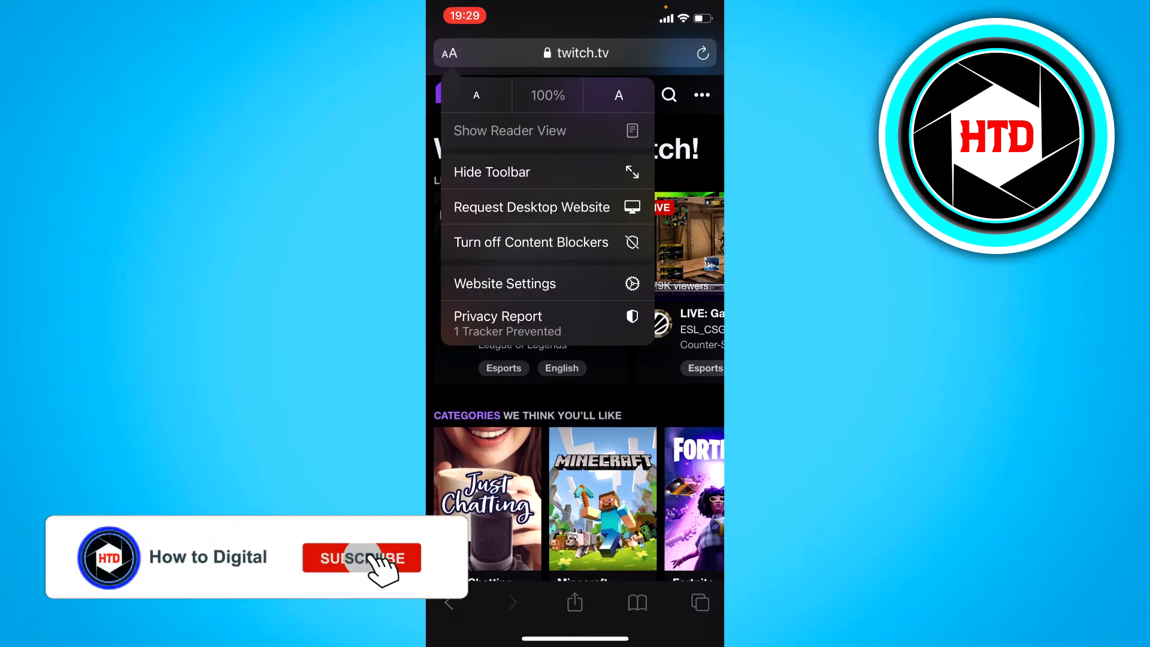
# - Request the desktop website so Twitch reloads in its desktop layout
pyautogui.click(360, 558)
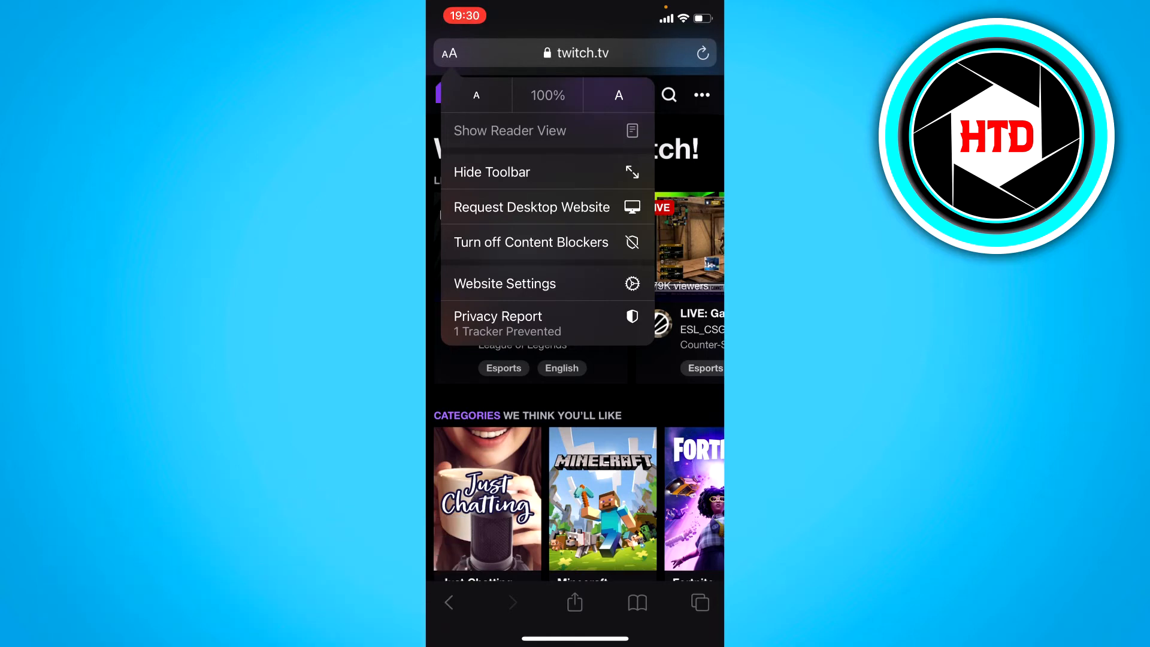
pyautogui.click(530, 207)
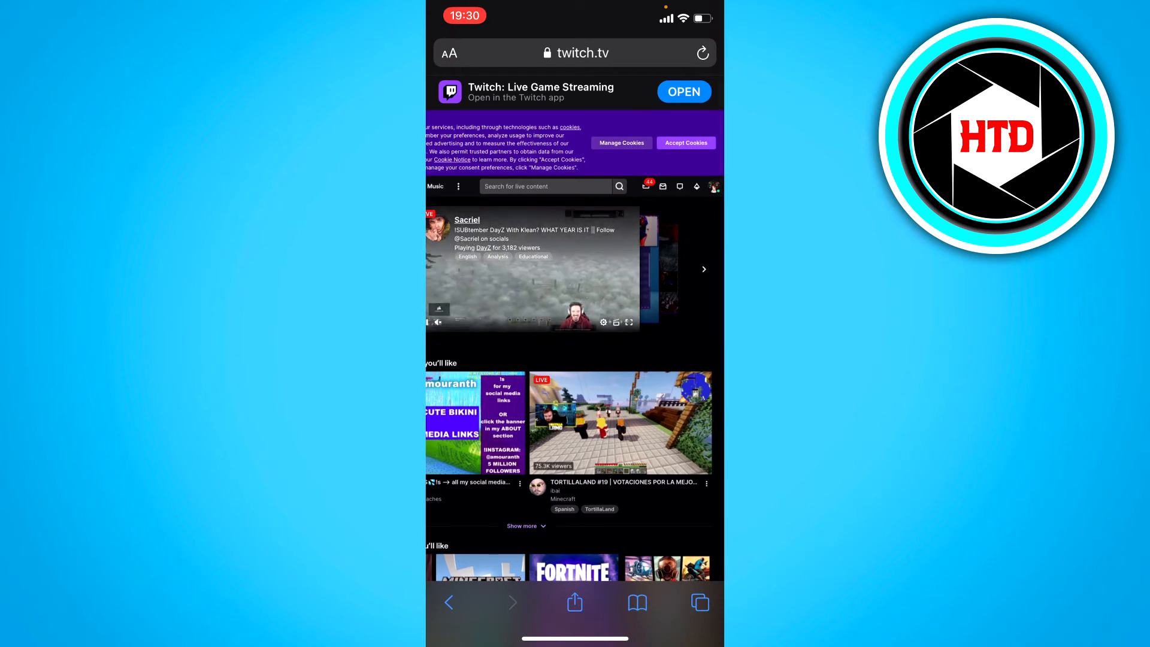
# - Go to the Twitch account settings page with the editable profile fields
pyautogui.click(712, 187)
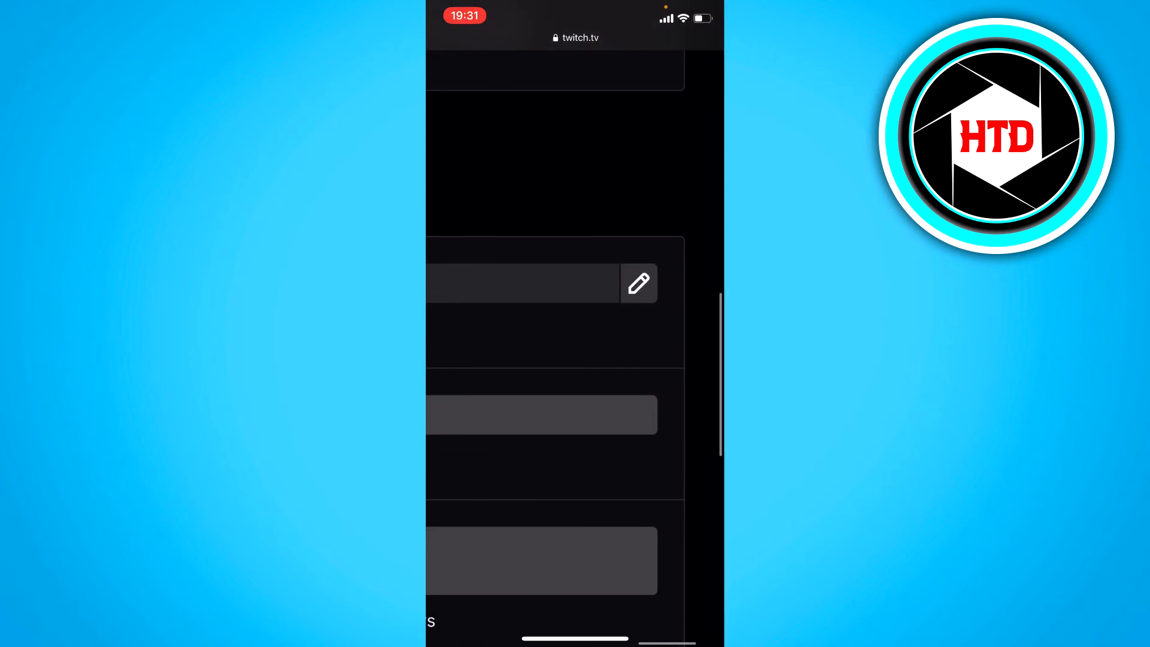
# - Start editing the Username field so the Change Username dialog appears
pyautogui.click(638, 284)
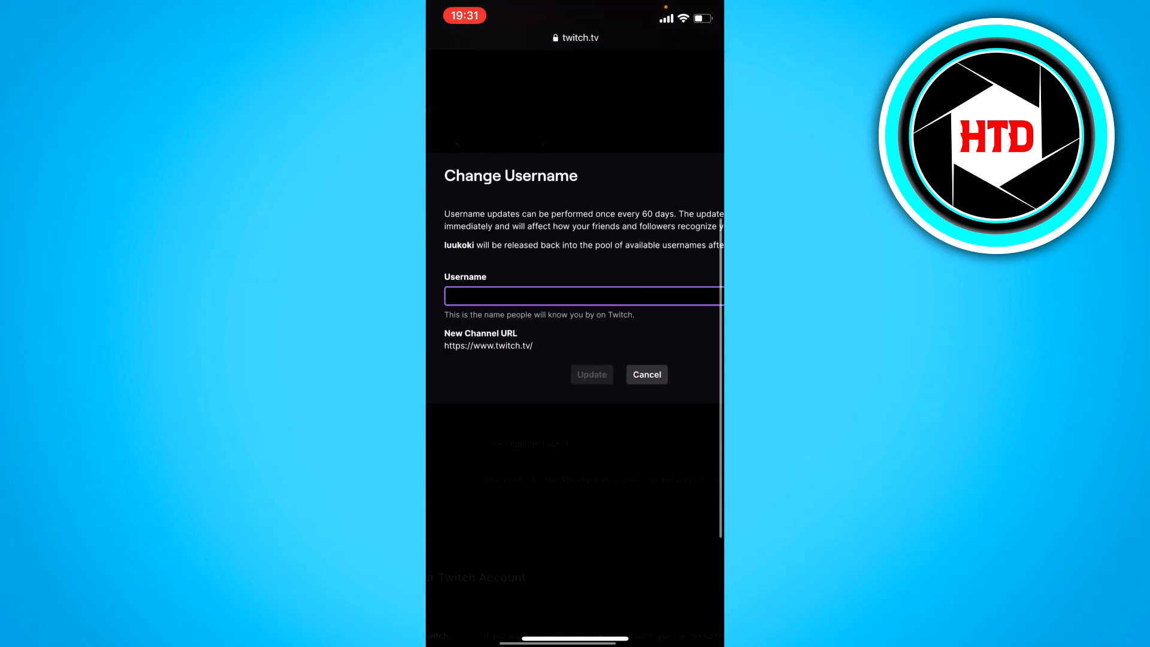